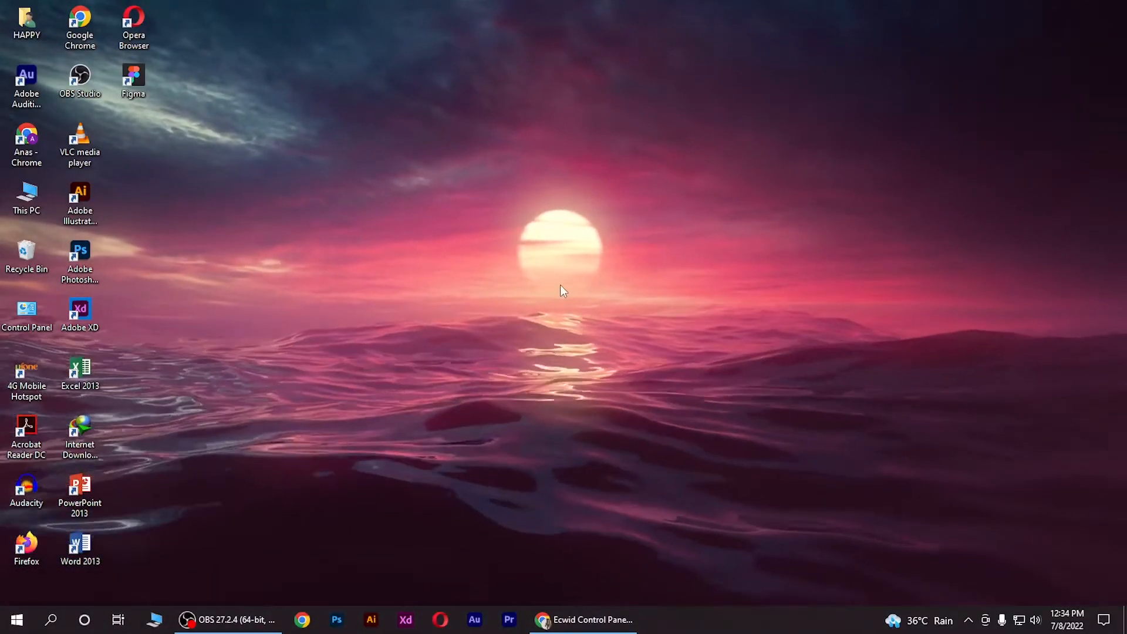
- Bring up the Ecwid store control panel from the taskbar
click(582, 620)
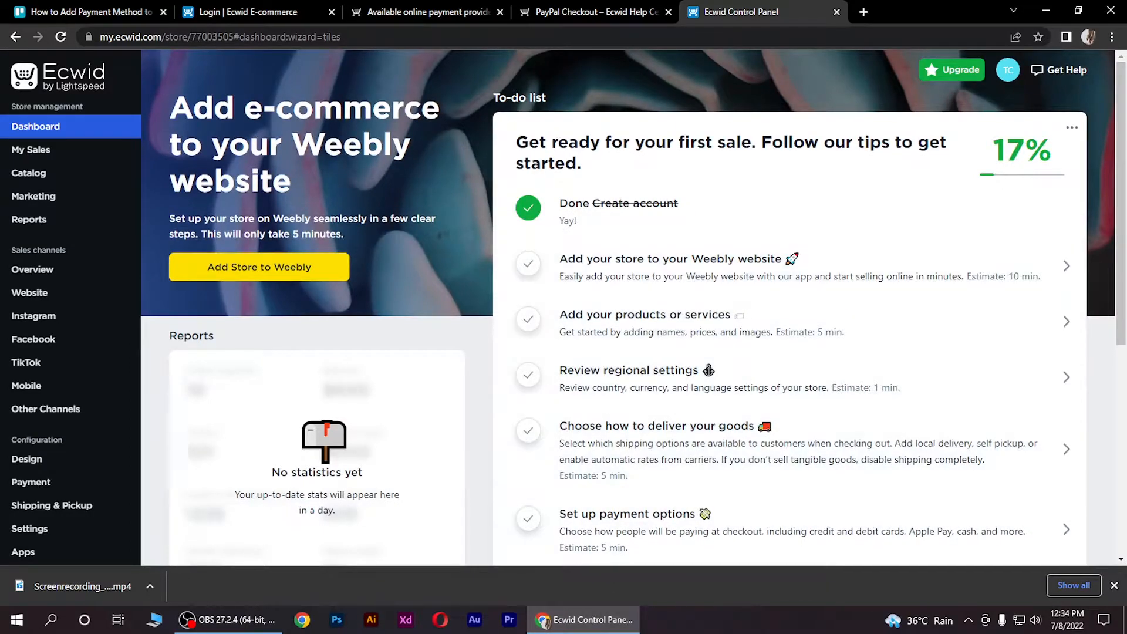
mouse_move(81, 231)
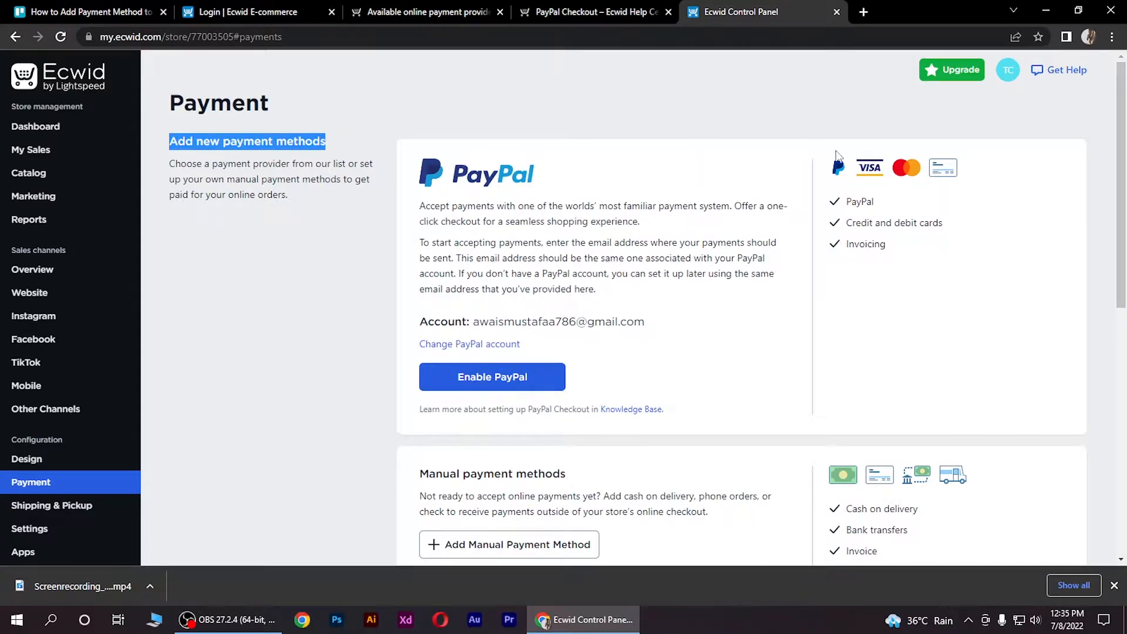
mouse_move(650, 179)
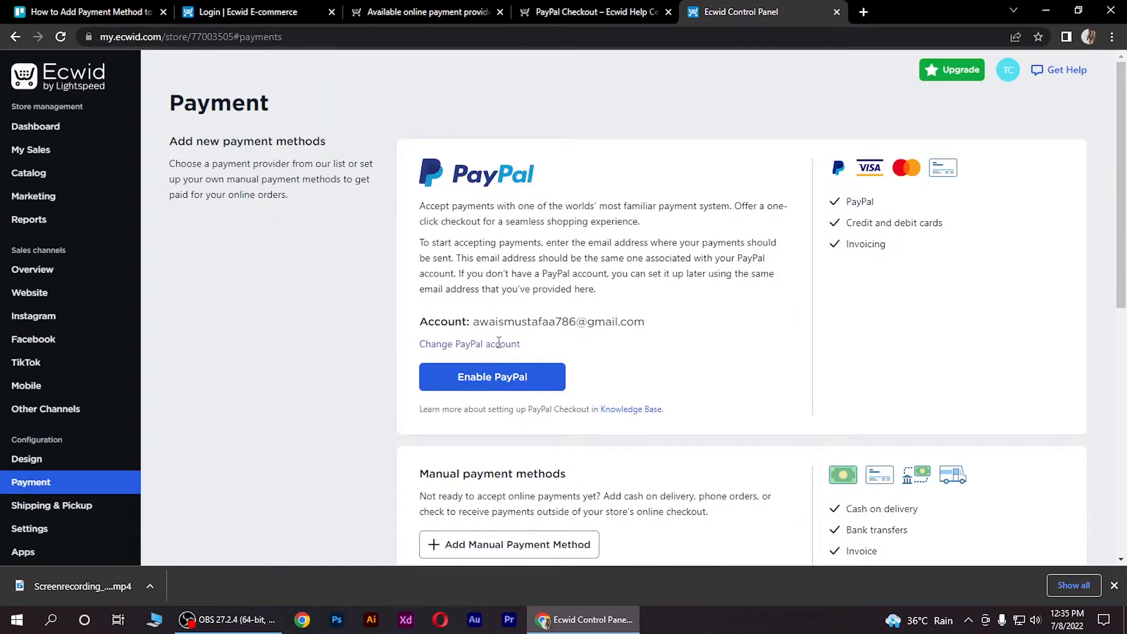
click(468, 344)
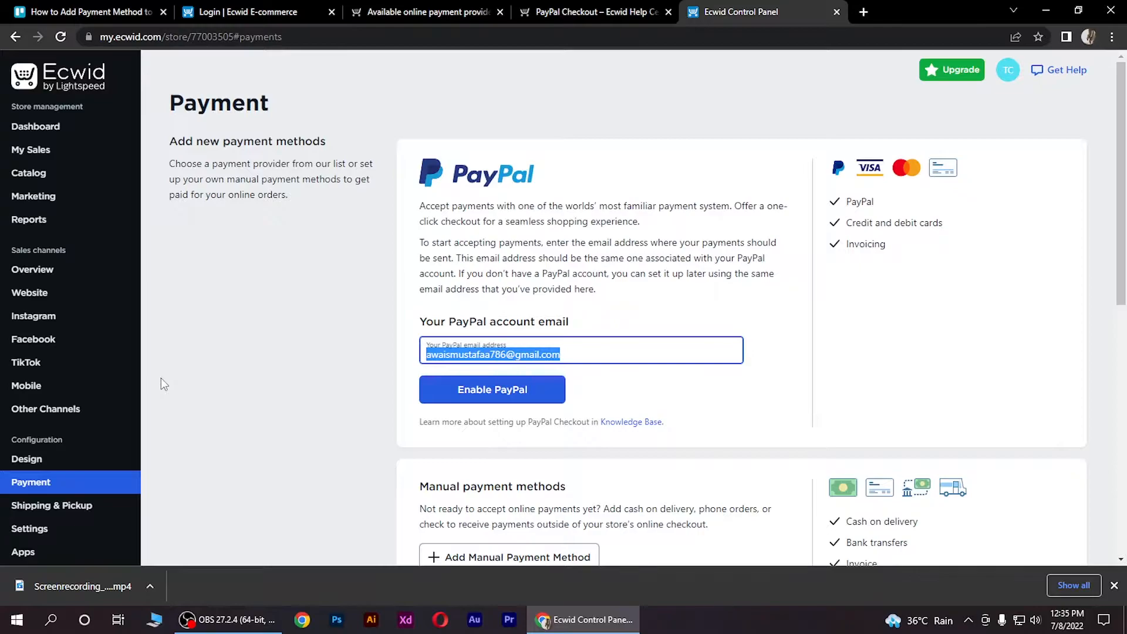
text(w)
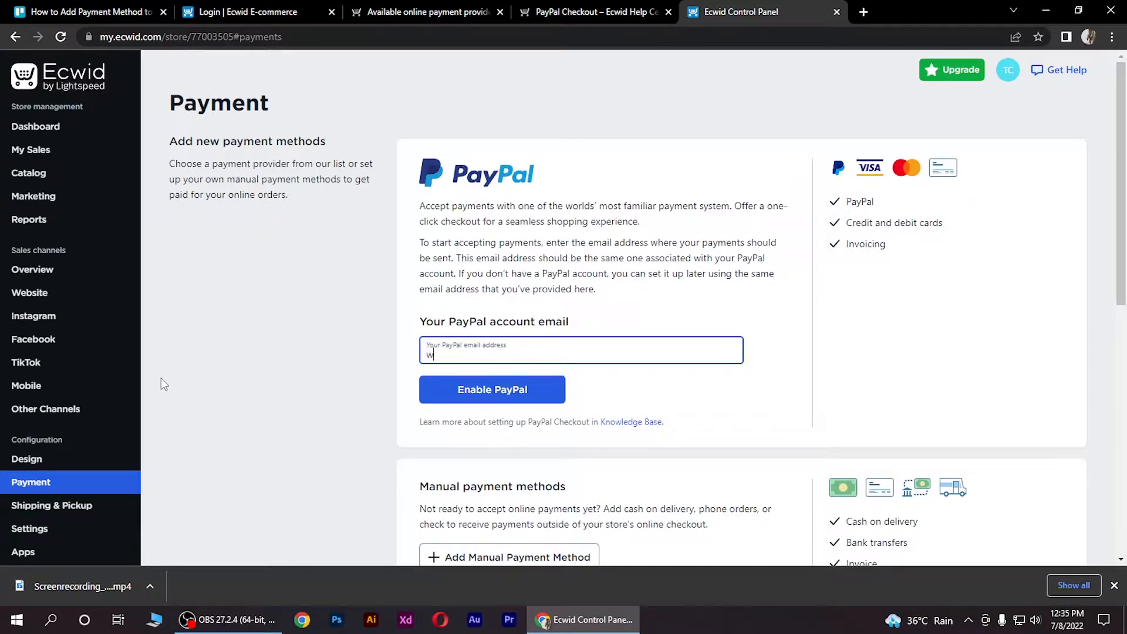
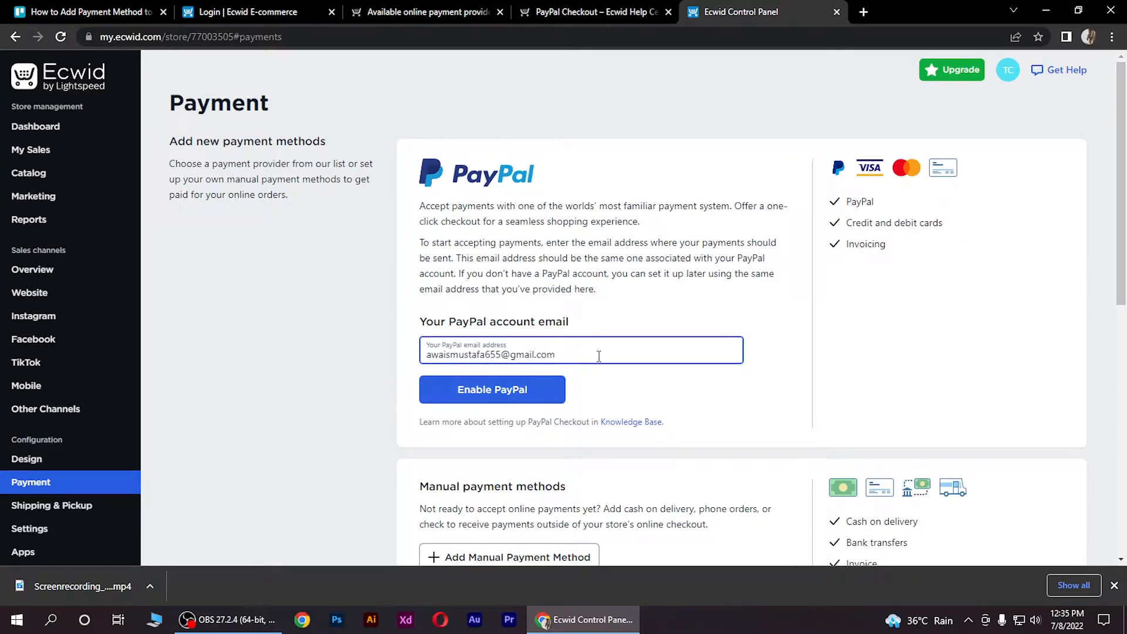
mouse_move(492, 389)
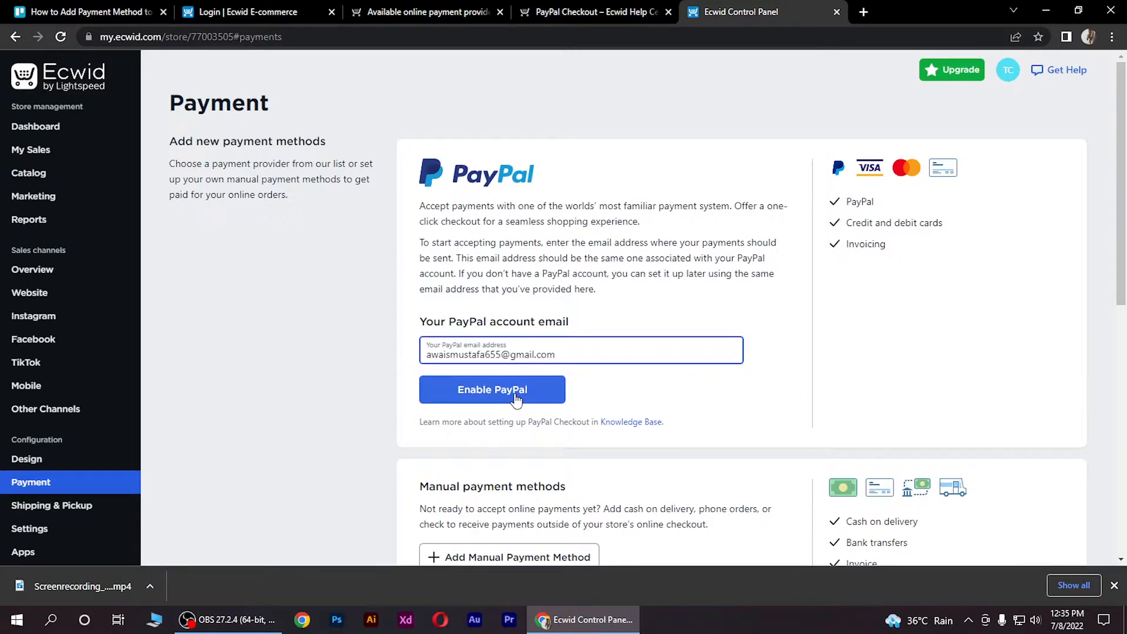
click(492, 389)
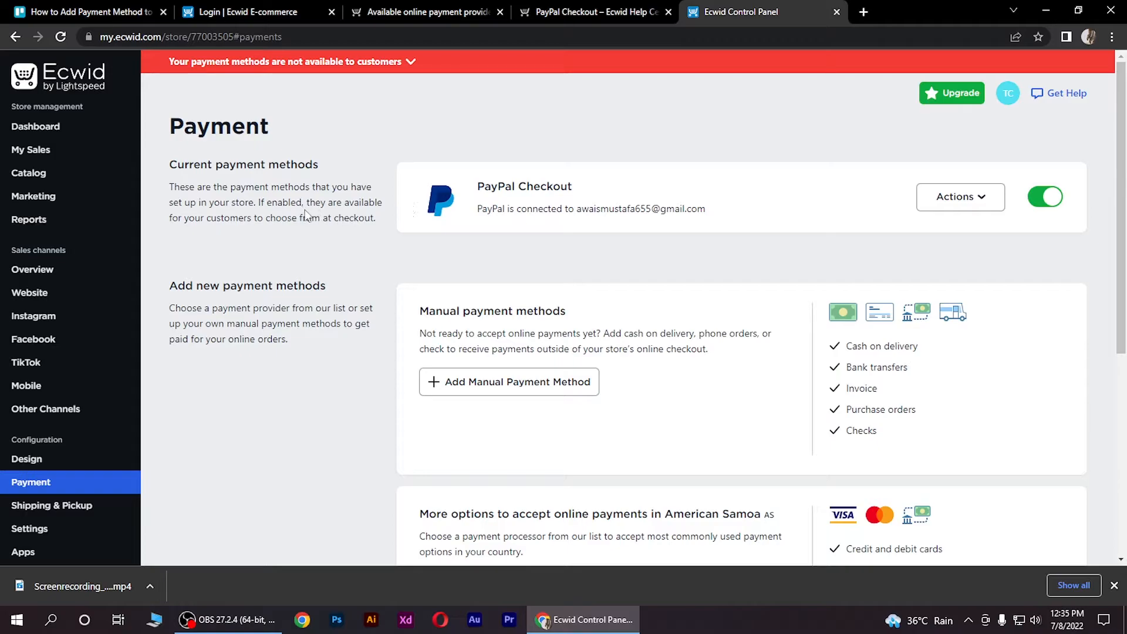
scroll(down, 3)
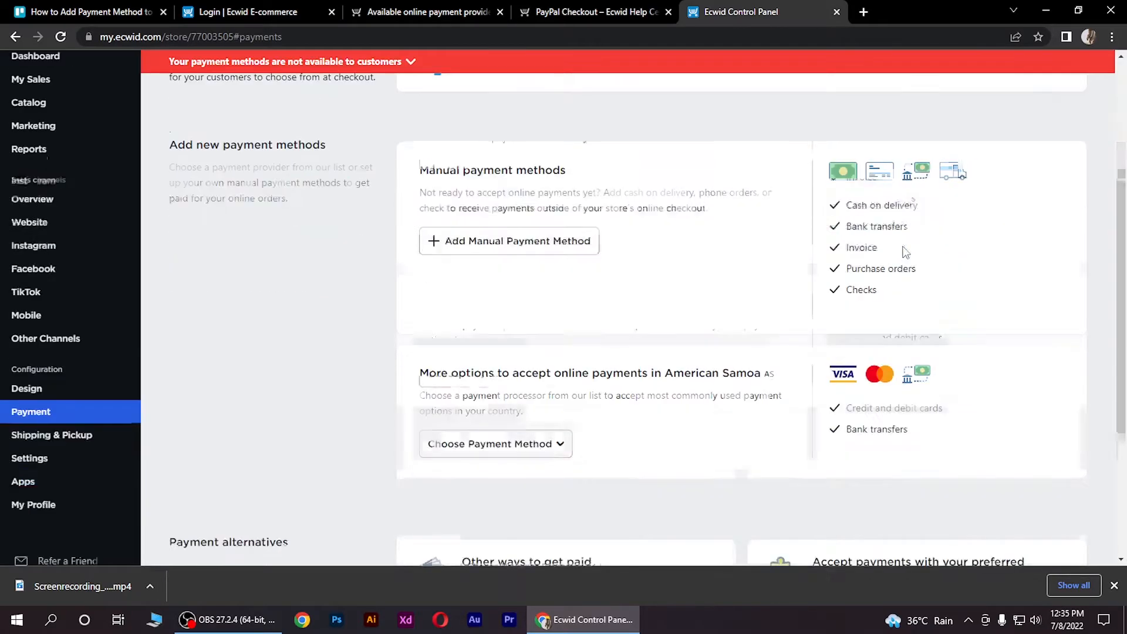
scroll(down, 3)
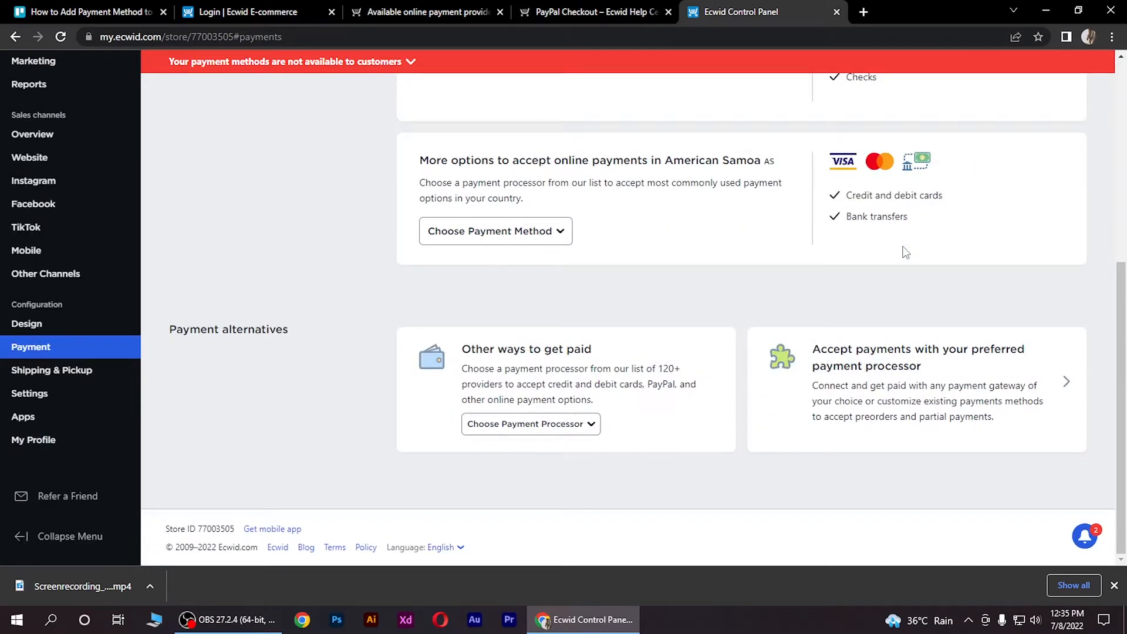
scroll(up, 3)
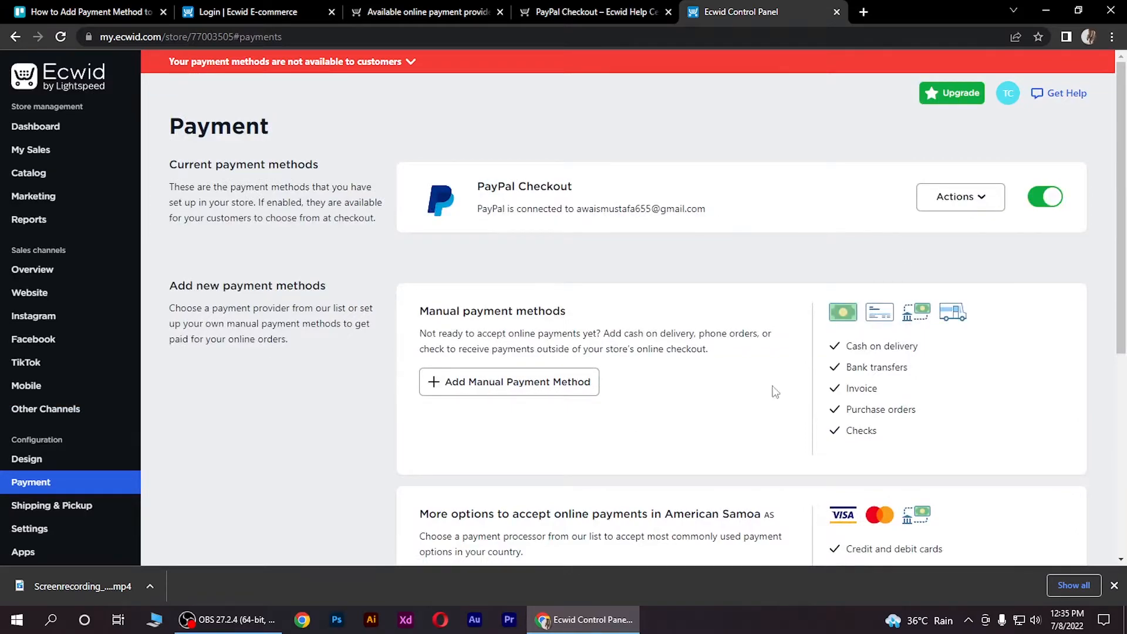
mouse_move(509, 382)
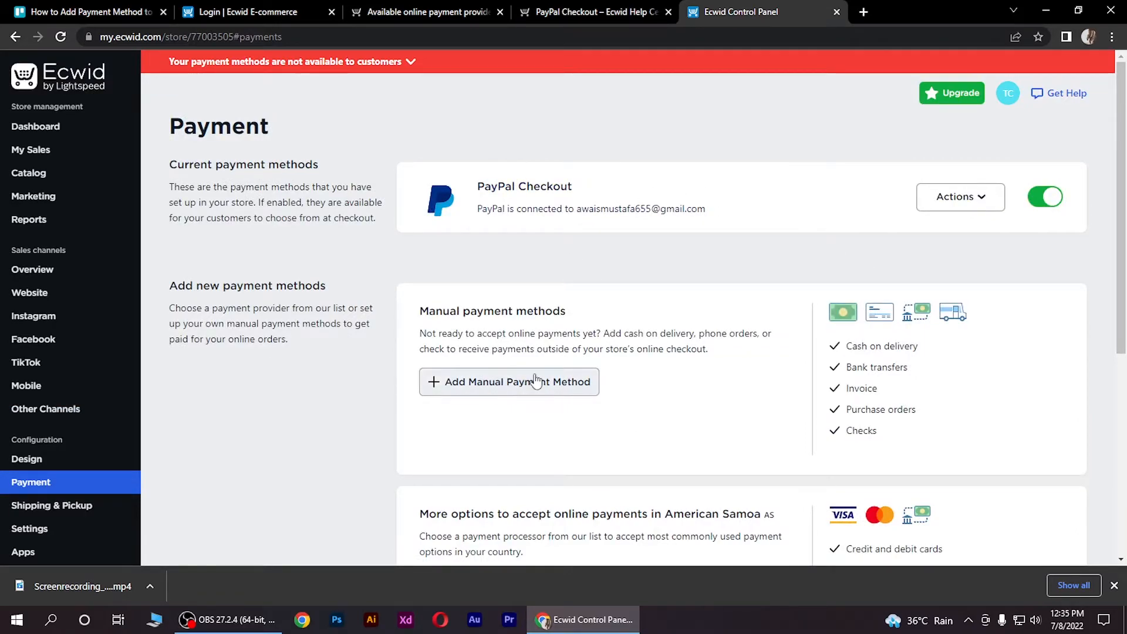
- Create and save a manual payment method named 'Master card'
click(509, 382)
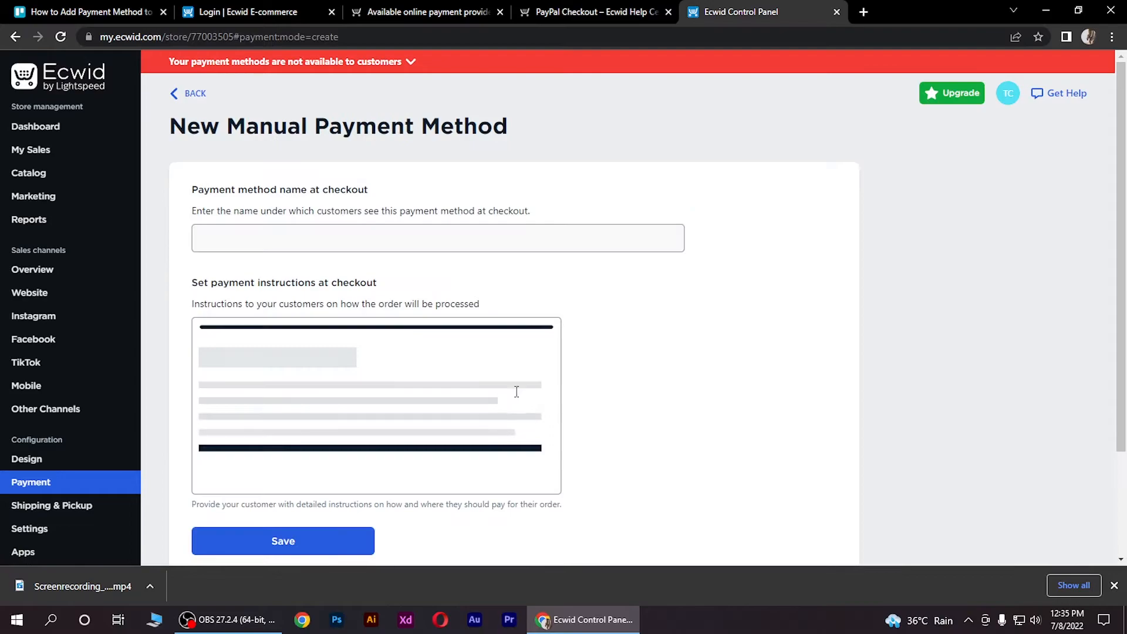
click(438, 238)
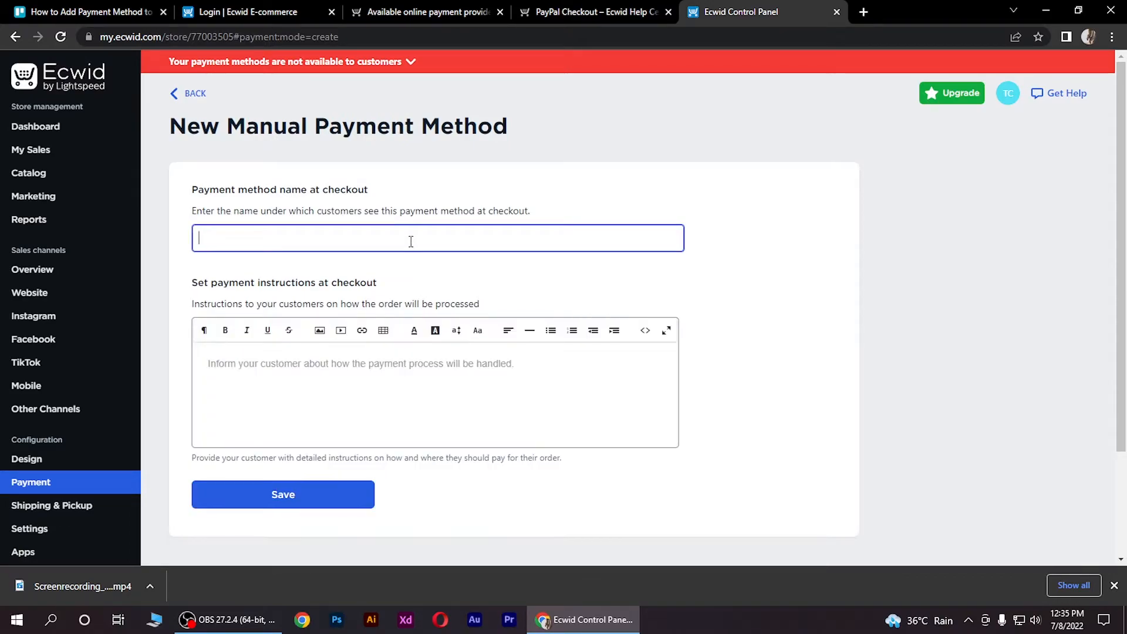
text(Master)
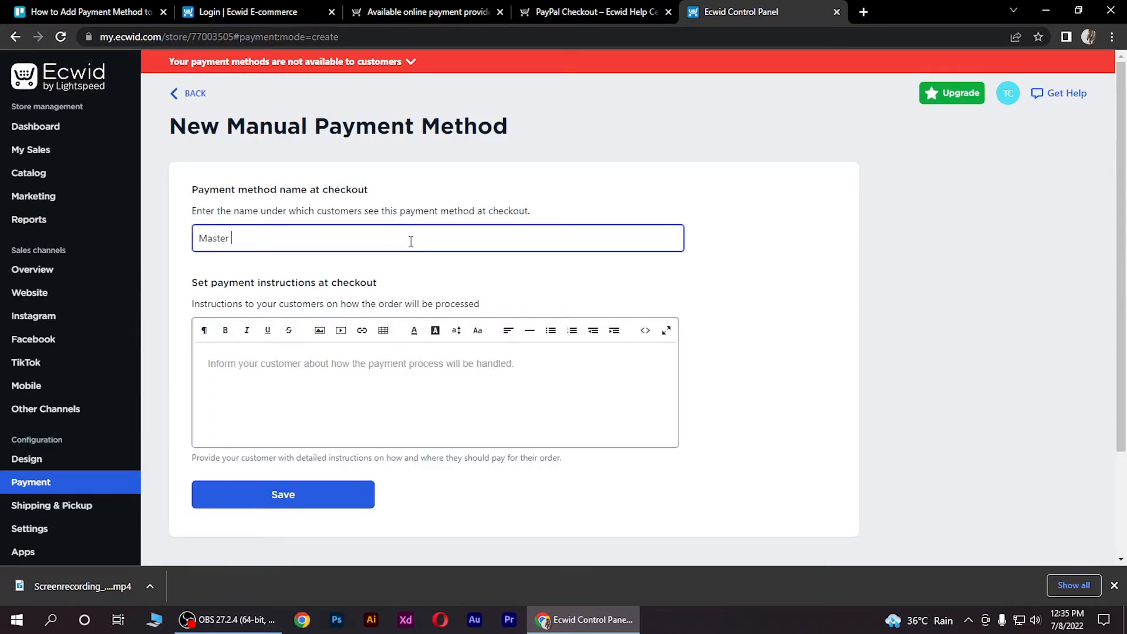
text(card)
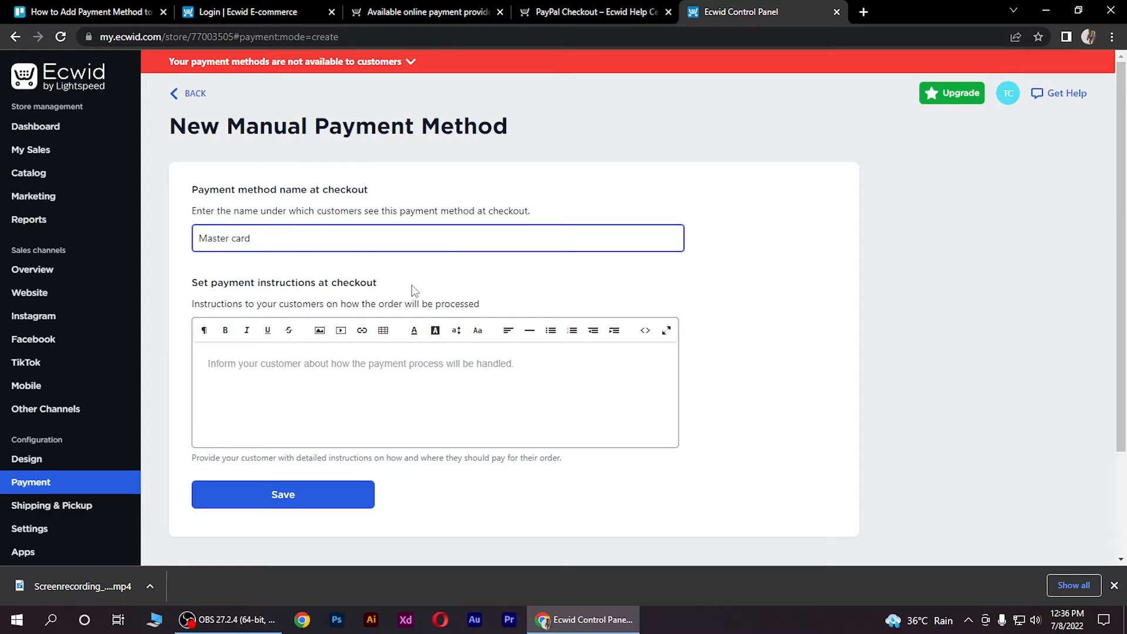
mouse_move(283, 494)
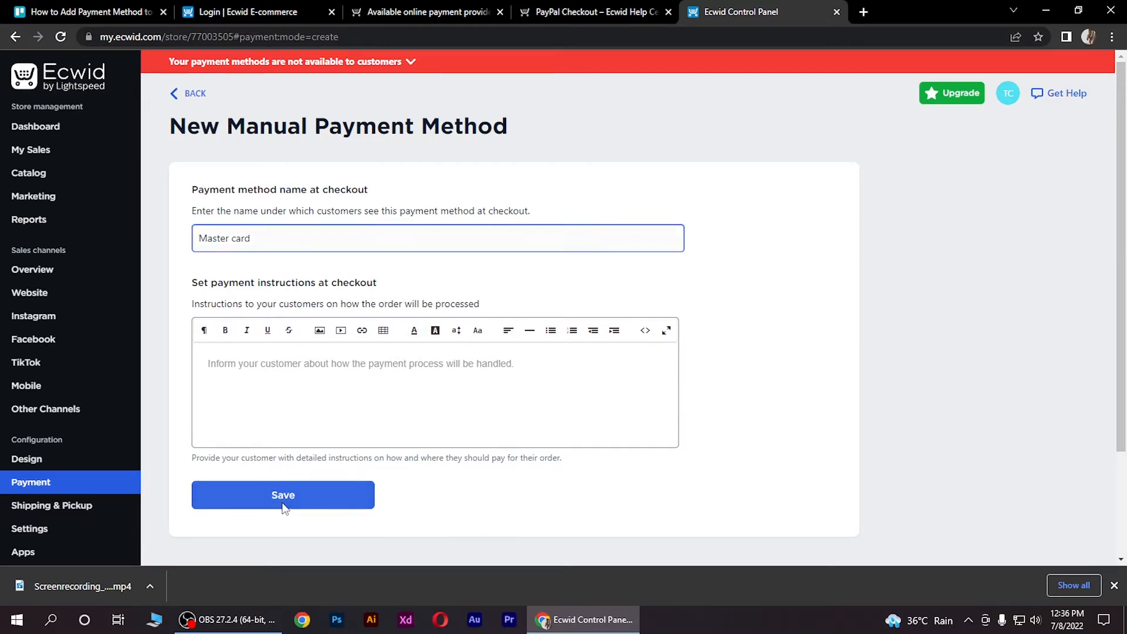
click(283, 495)
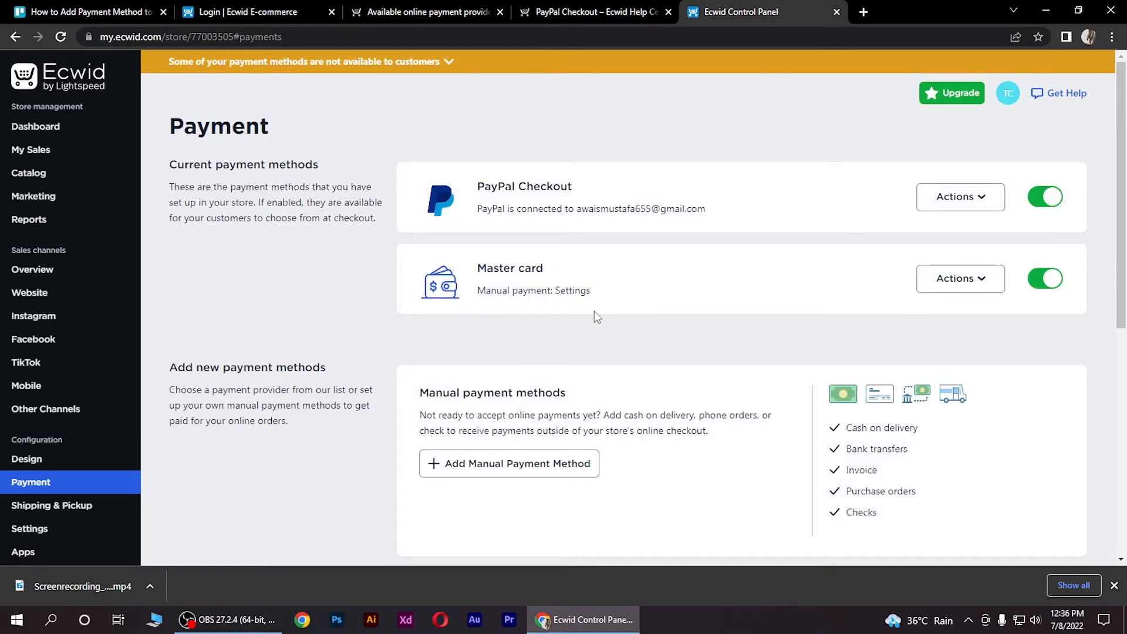
scroll(down, 3)
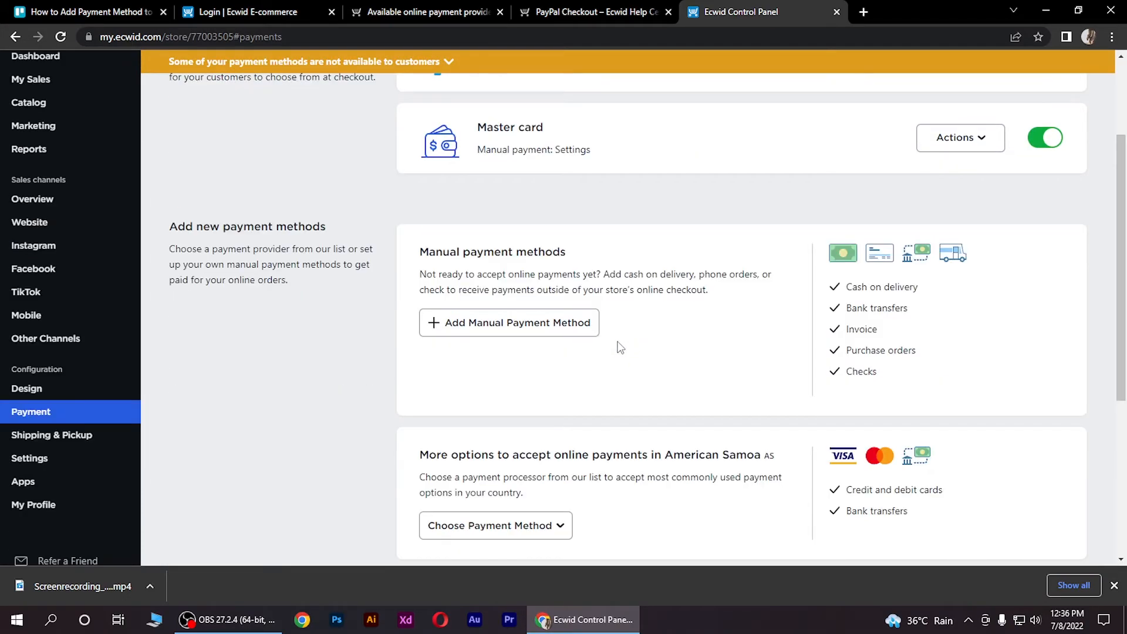
scroll(down, 3)
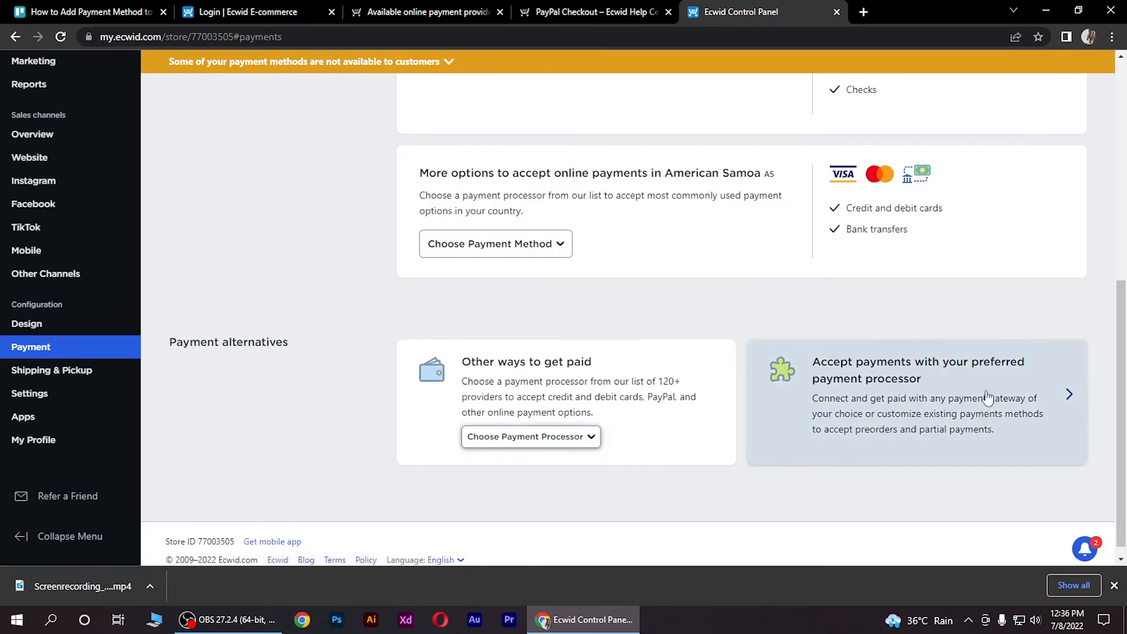
scroll(up, 3)
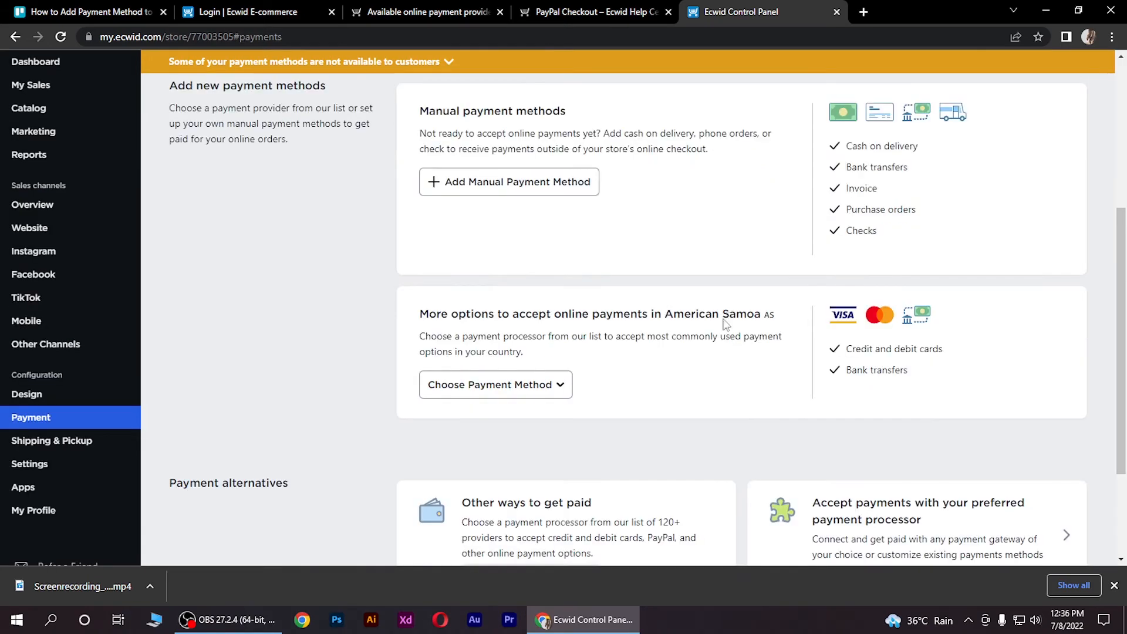
scroll(up, 3)
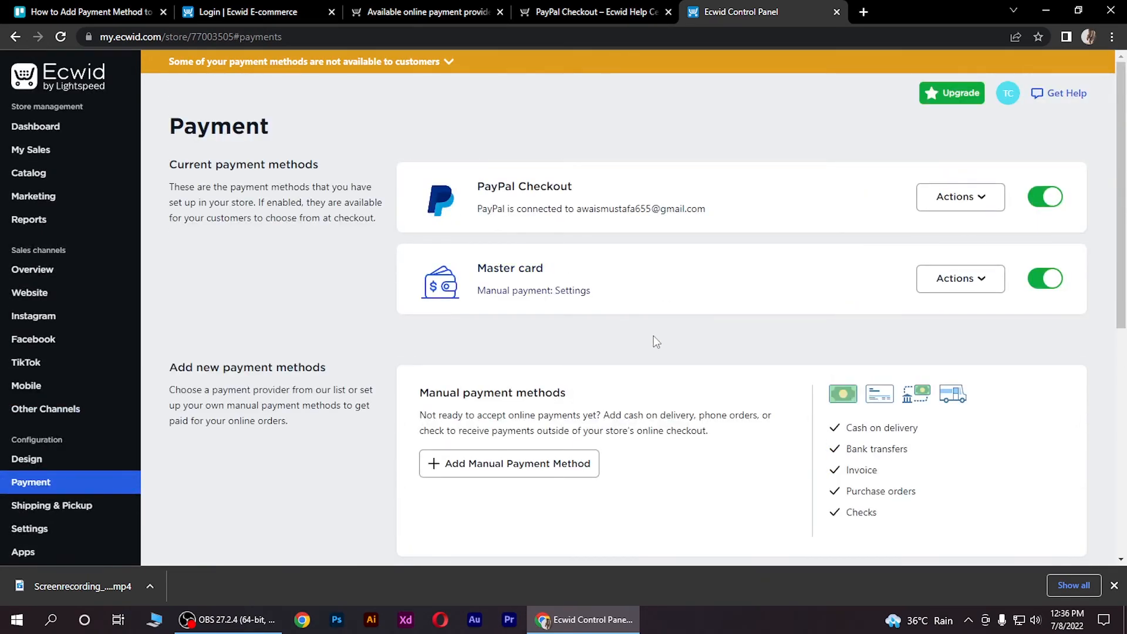